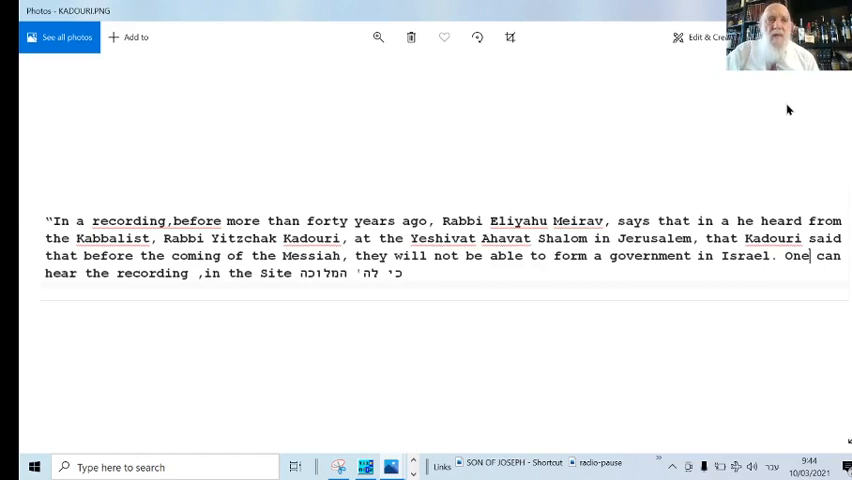
{"action": "mouse_move", "coordinate": [236, 152]}
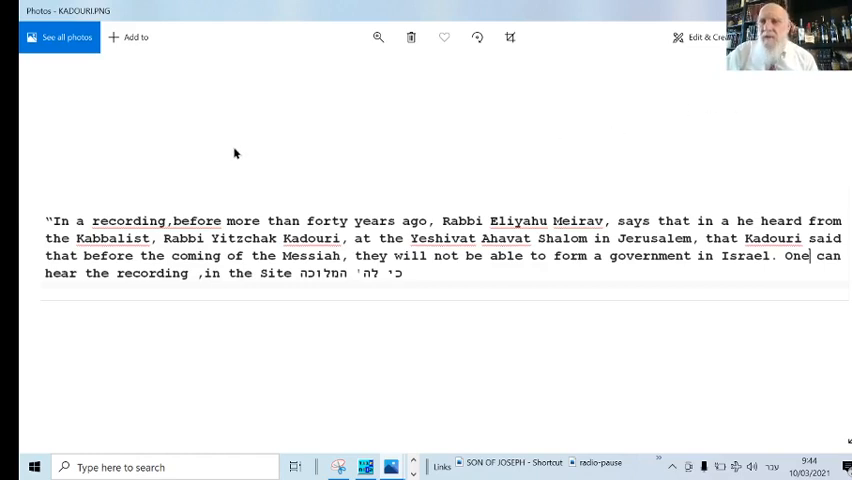
{"action": "mouse_move", "coordinate": [252, 222]}
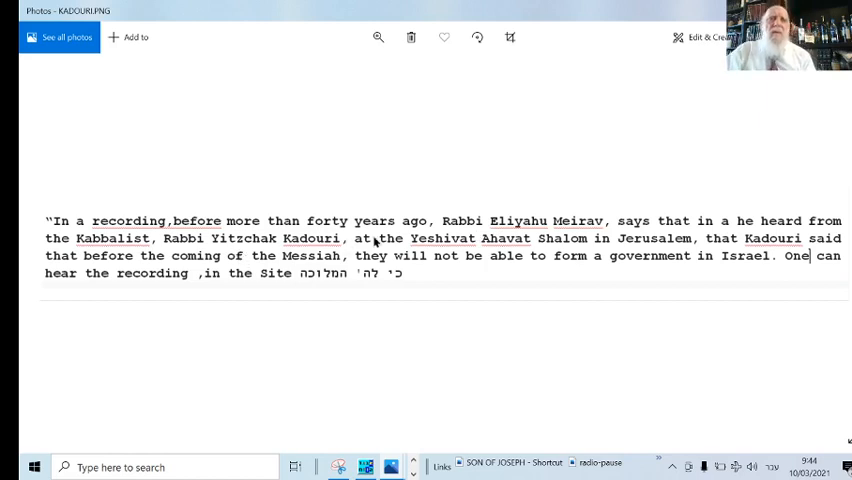
{"action": "mouse_move", "coordinate": [698, 220]}
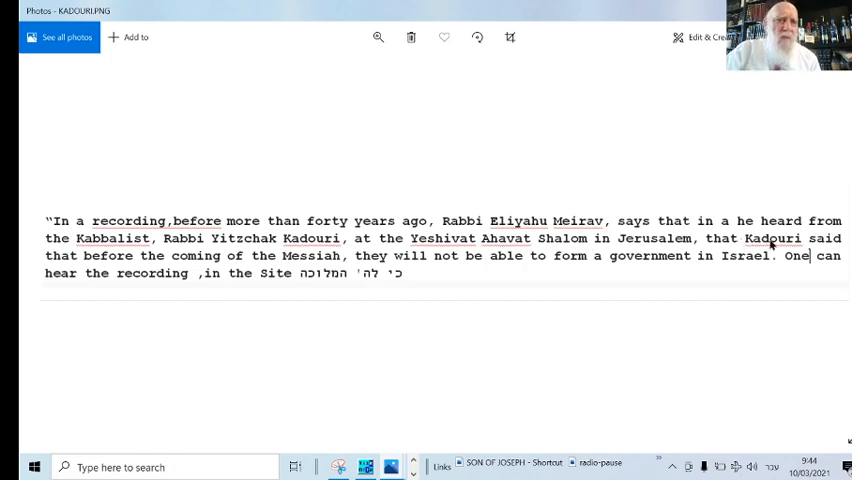
{"action": "mouse_move", "coordinate": [192, 272]}
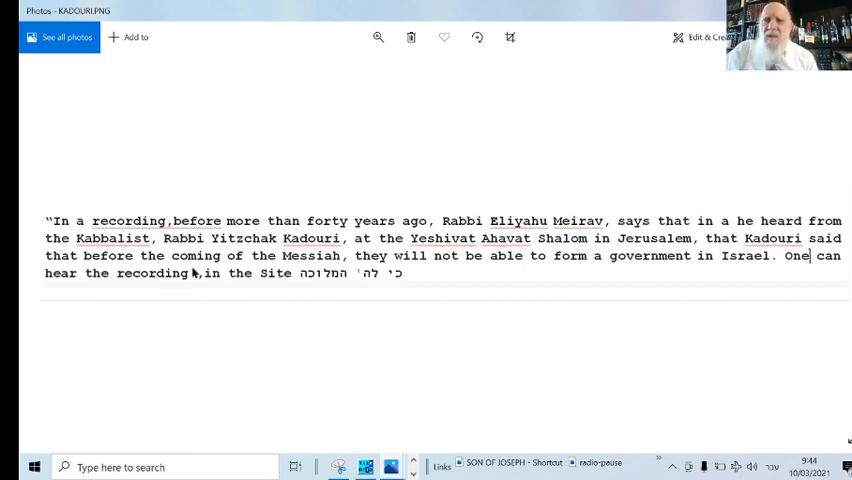
{"action": "mouse_move", "coordinate": [408, 260]}
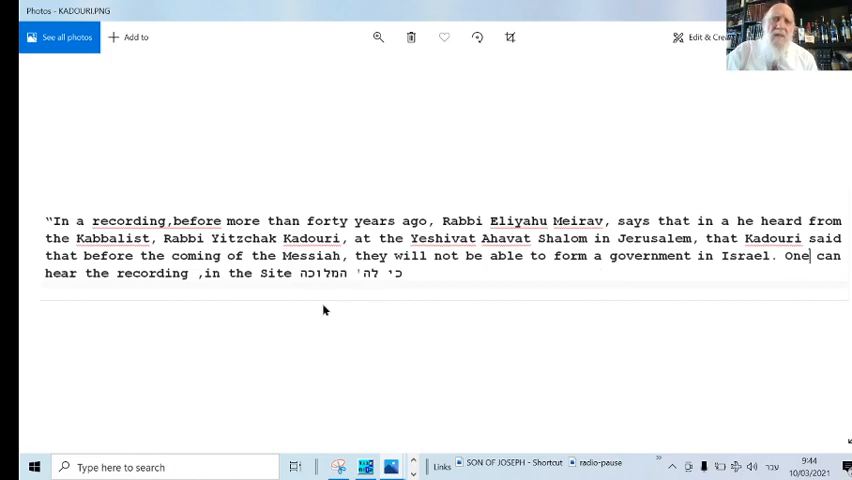
{"action": "mouse_move", "coordinate": [296, 282]}
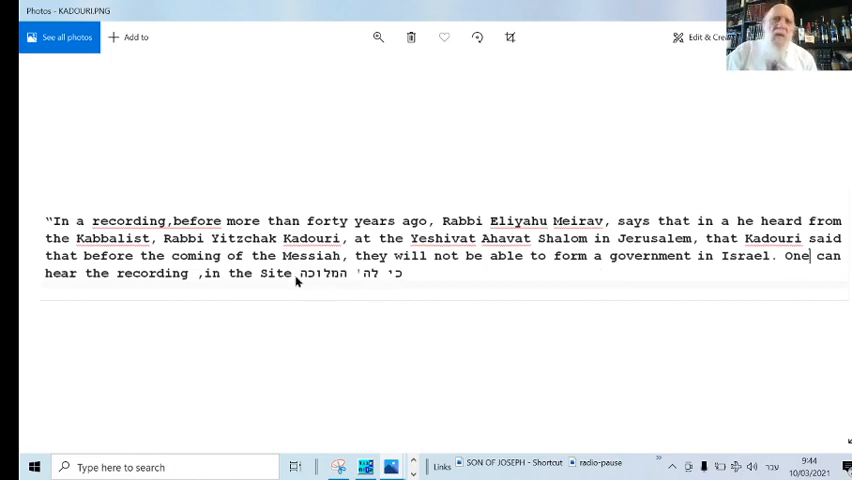
{"action": "mouse_move", "coordinate": [400, 284]}
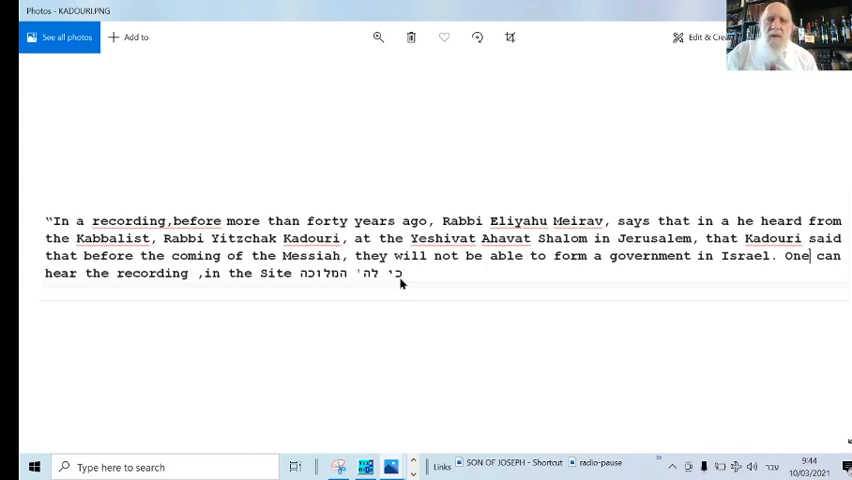
{"action": "mouse_move", "coordinate": [414, 282]}
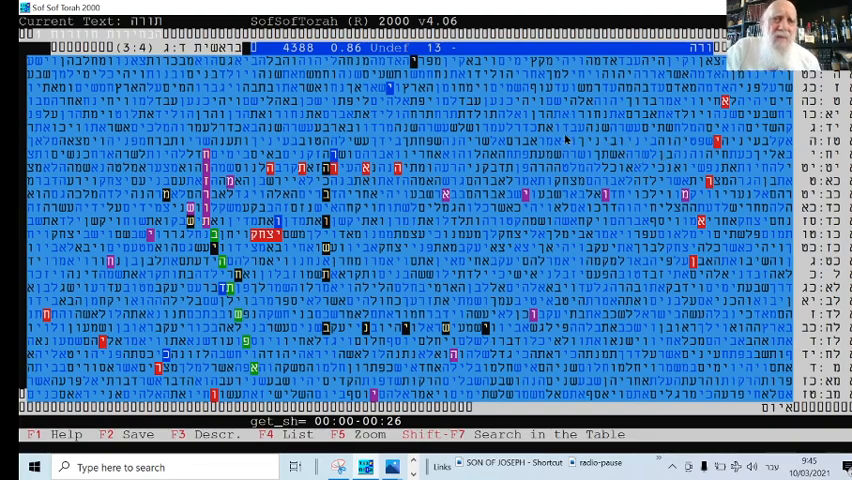
{"action": "mouse_move", "coordinate": [498, 224]}
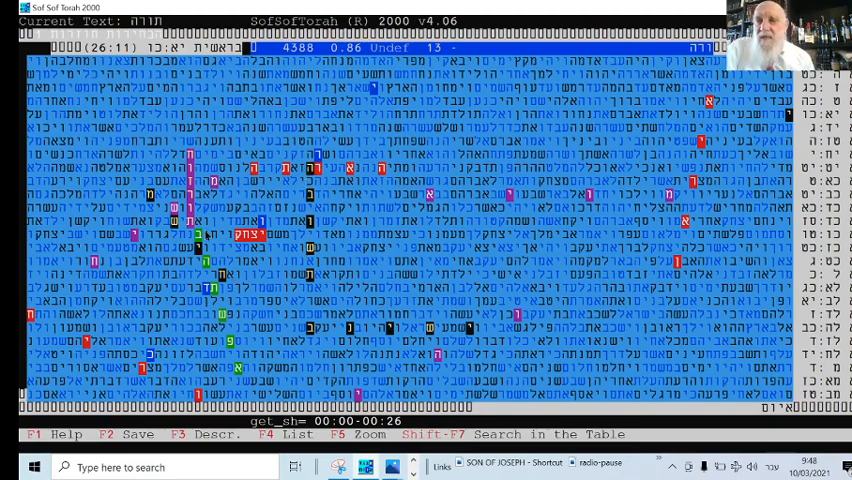
{"action": "mouse_move", "coordinate": [196, 240]}
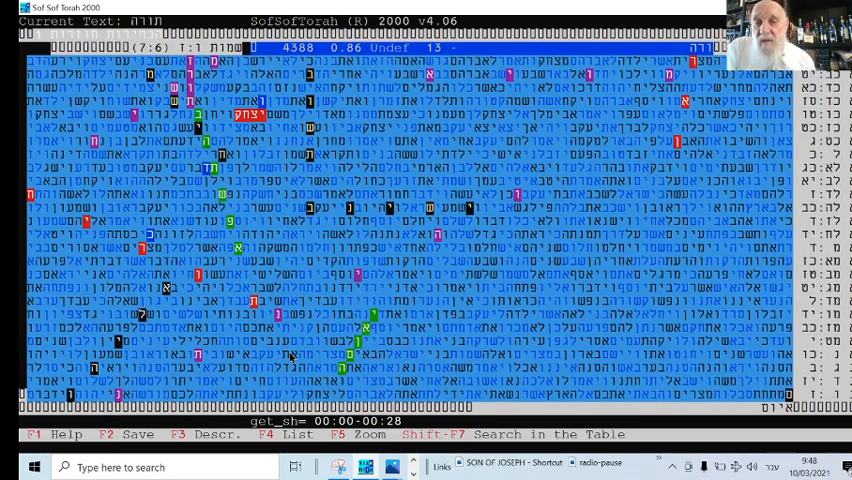
{"action": "mouse_move", "coordinate": [356, 370]}
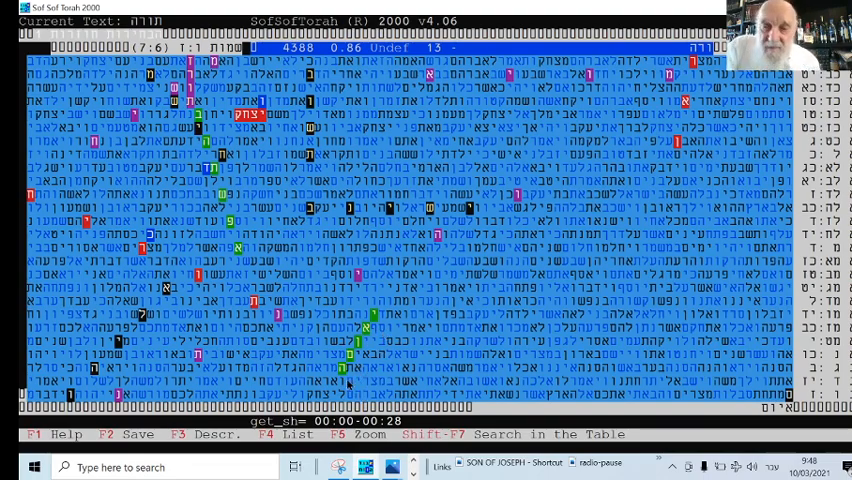
{"action": "mouse_move", "coordinate": [388, 320]}
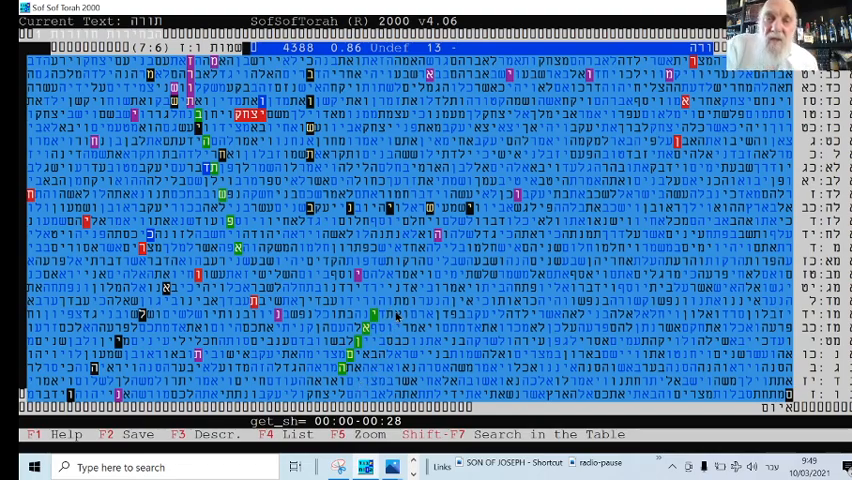
{"action": "mouse_move", "coordinate": [410, 296]}
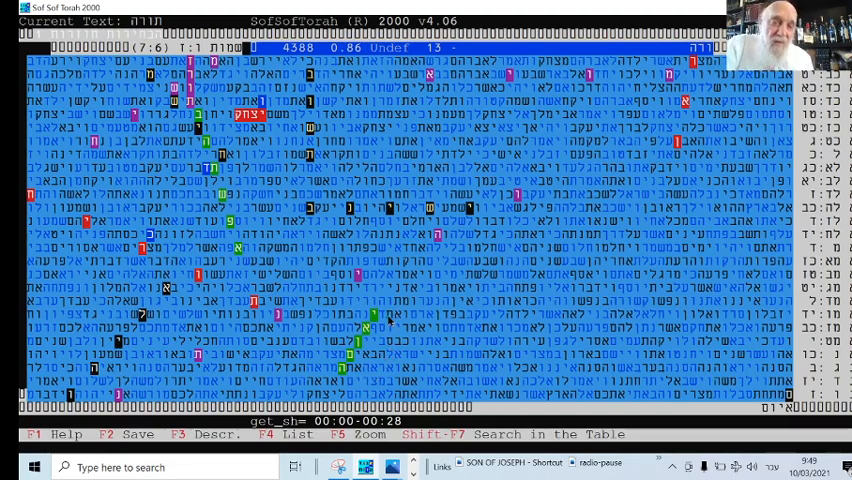
{"action": "mouse_move", "coordinate": [404, 328]}
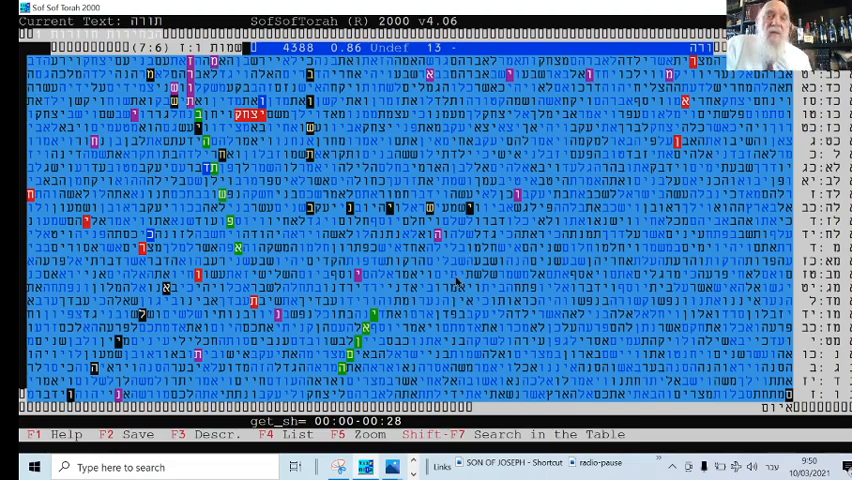
{"action": "mouse_move", "coordinate": [466, 296]}
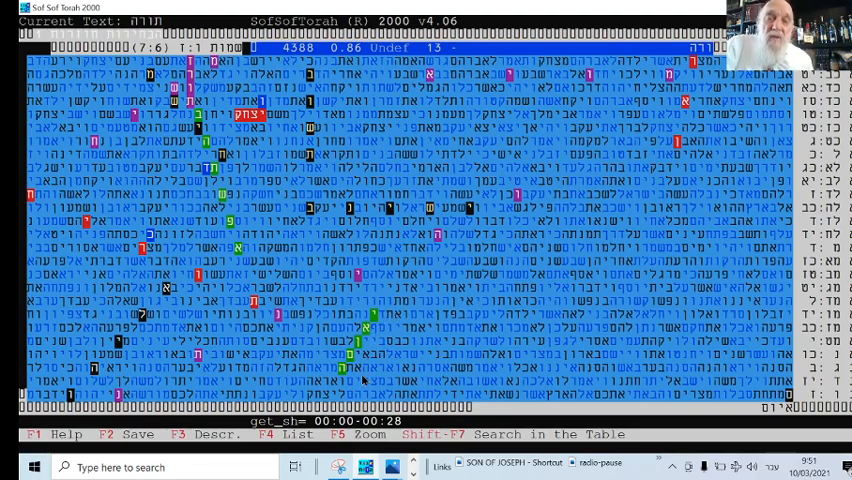
{"action": "mouse_move", "coordinate": [392, 322]}
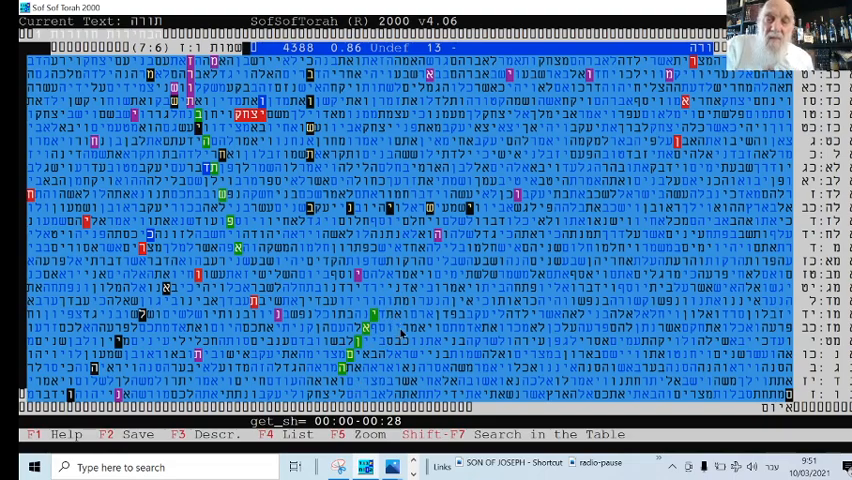
{"action": "mouse_move", "coordinate": [412, 300]}
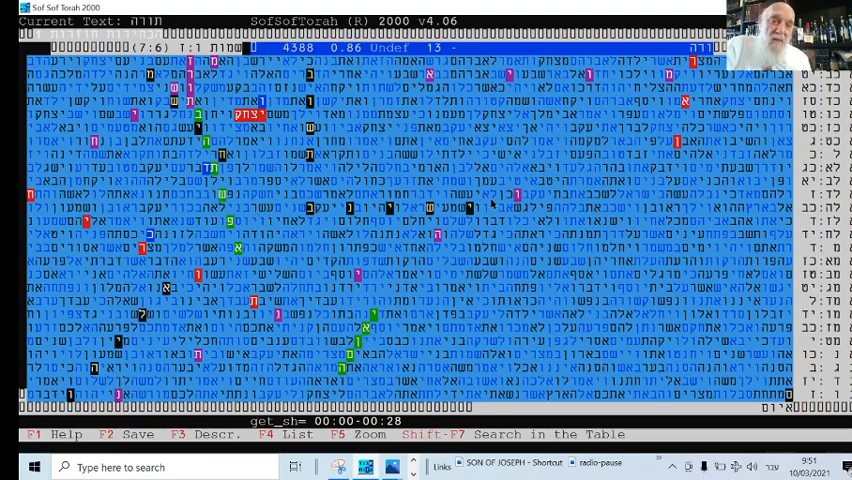
{"action": "mouse_move", "coordinate": [432, 264]}
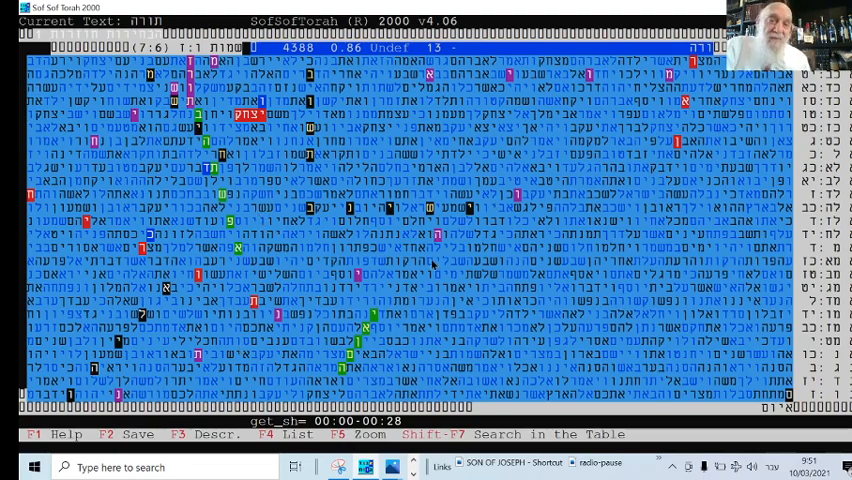
{"action": "mouse_move", "coordinate": [160, 384]}
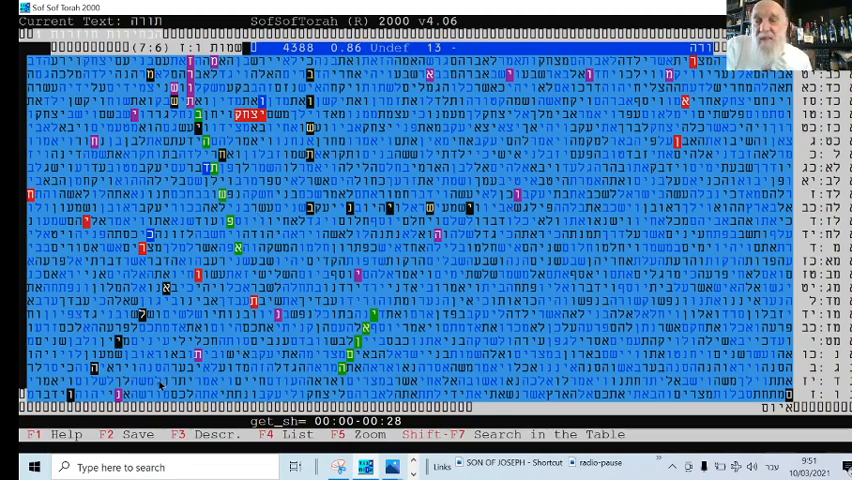